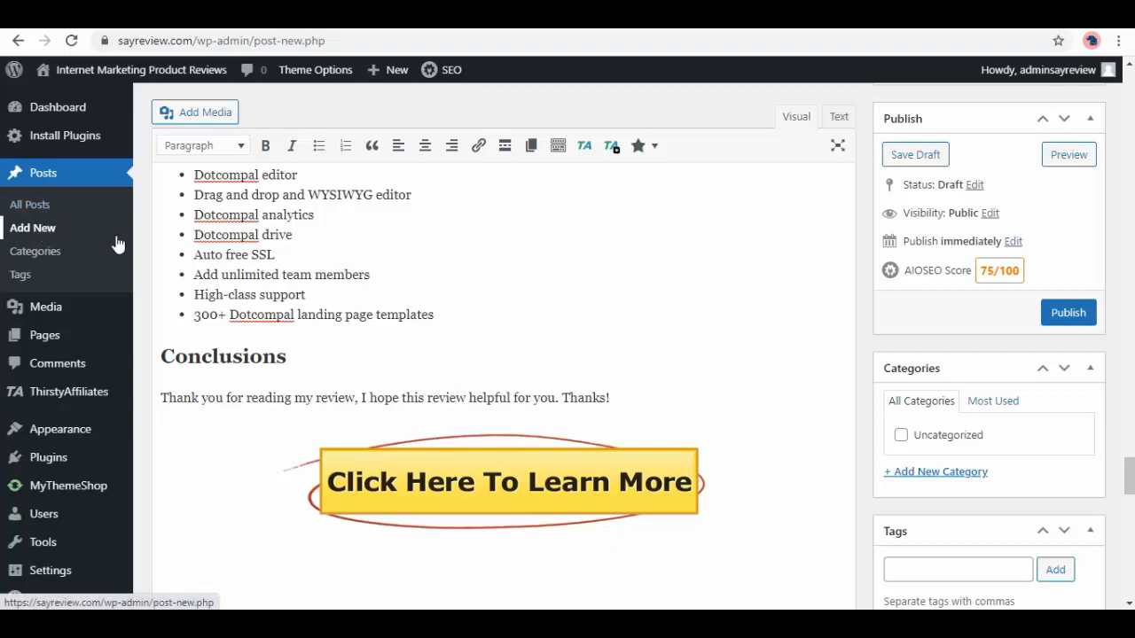
Step: Reveal the Review box's review types: Star, Point, Percentage, Circle, Thumbs
scroll("down", 3)
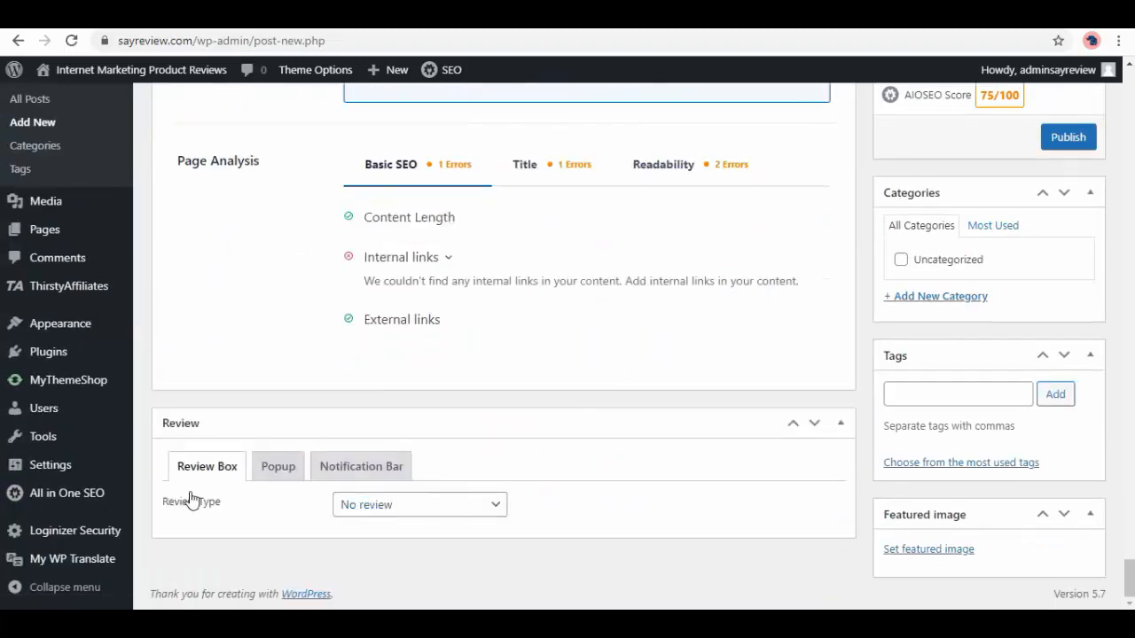
left_click(419, 504)
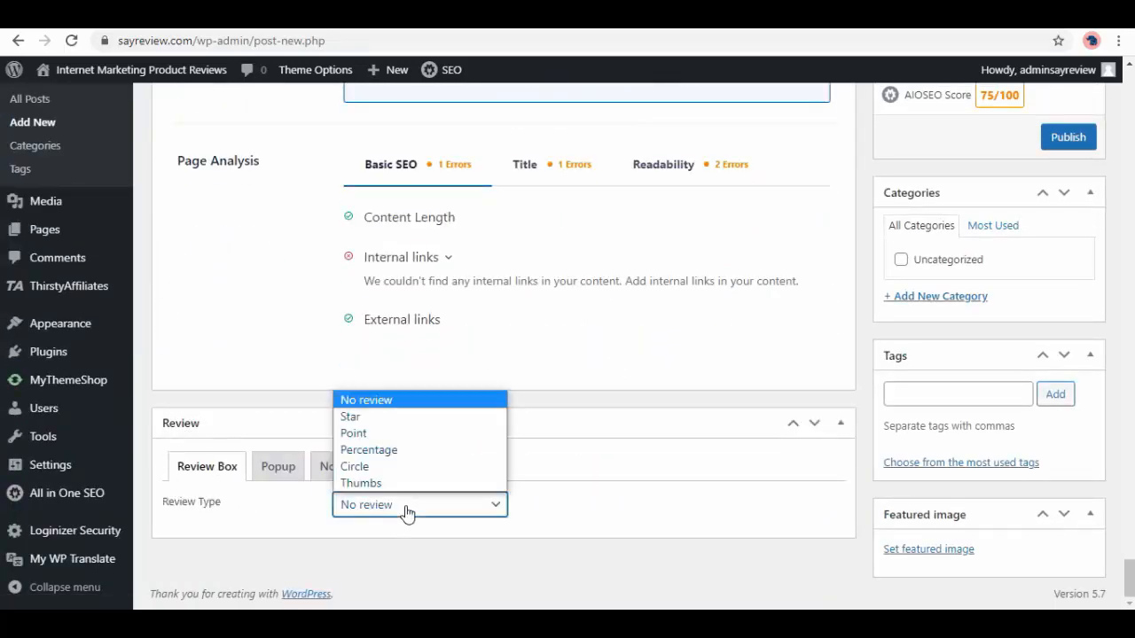
mouse_move(361, 422)
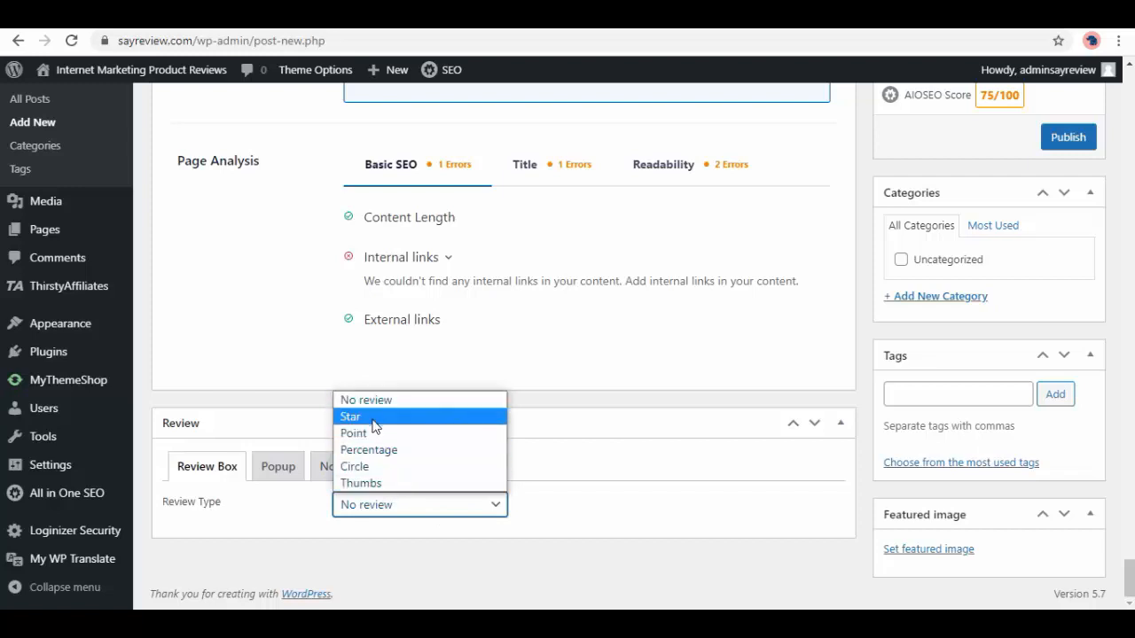
Step: Make it a Star review headed 'Product Name' and choose the SoftwareApplication schema
left_click(351, 415)
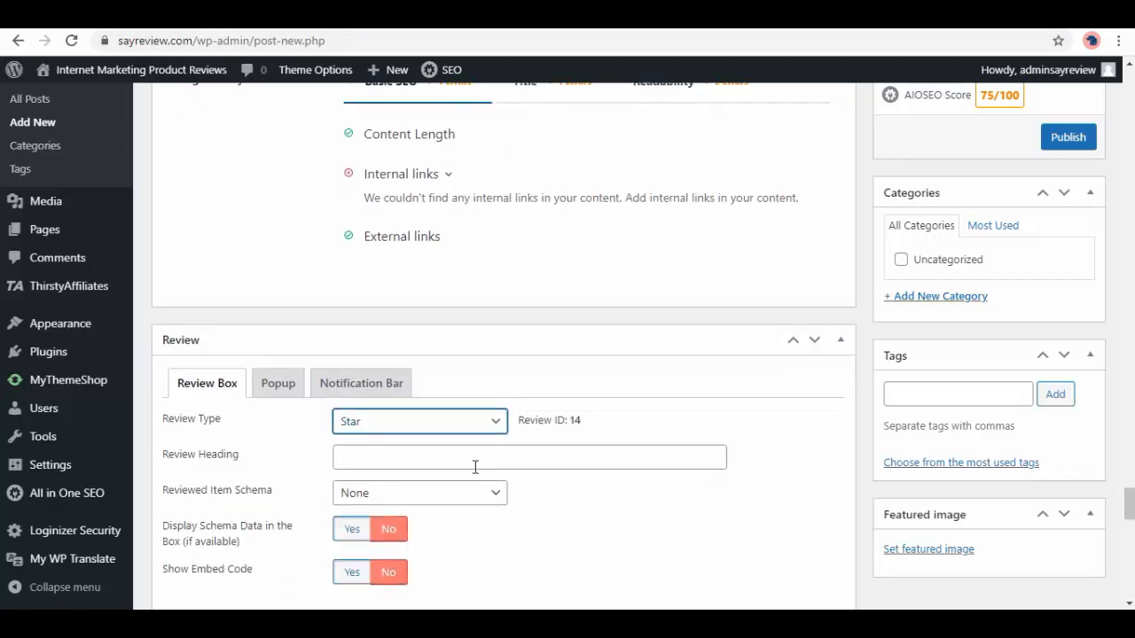
type("Product Name")
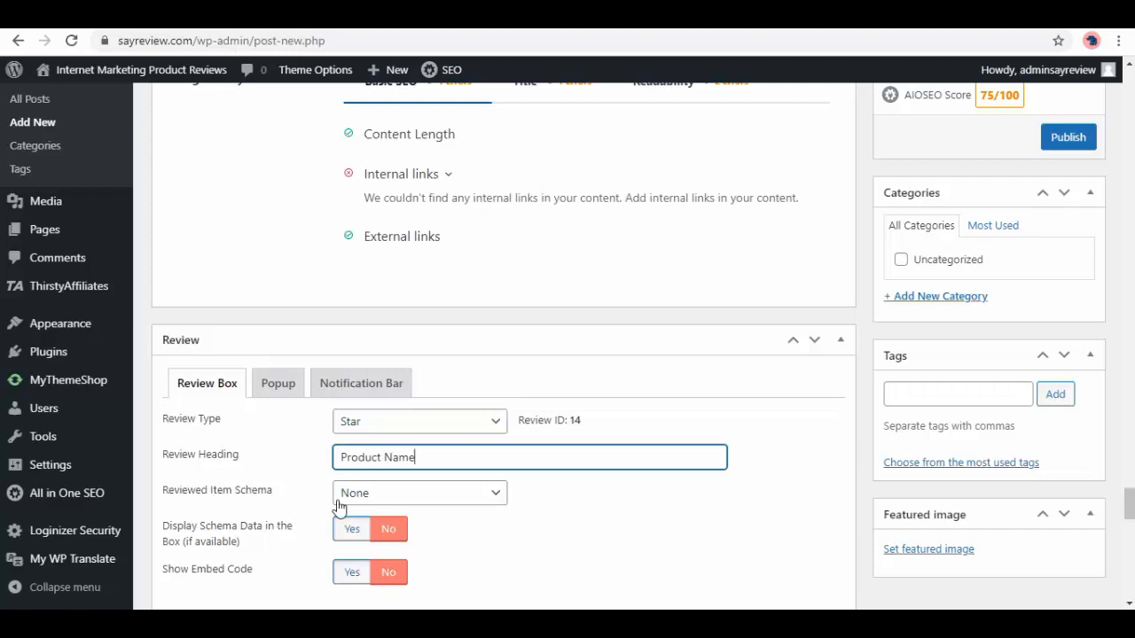
left_click(419, 493)
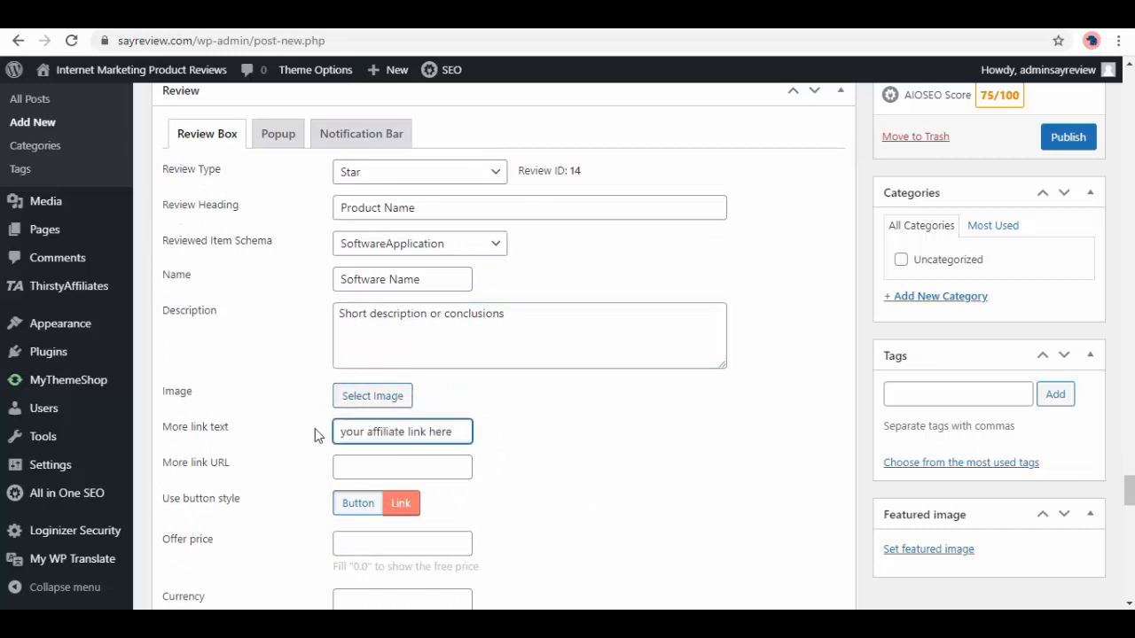
Step: Fill the schema details with a 'learn more' link text, price, operating system and author
type("learn more")
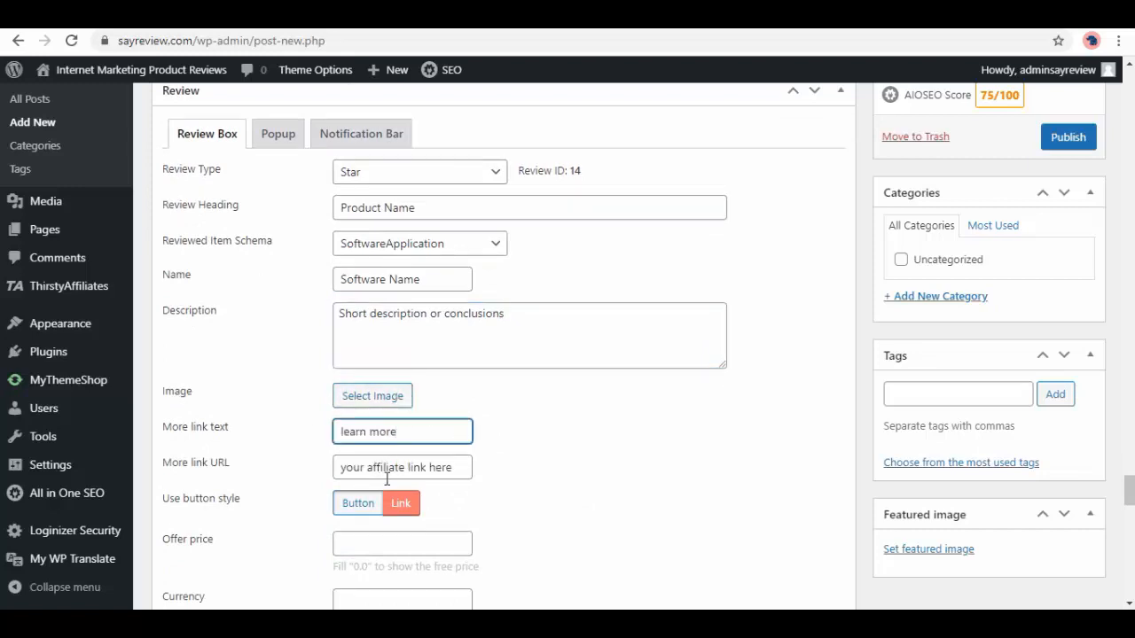
scroll("down", 3)
type("Product Au")
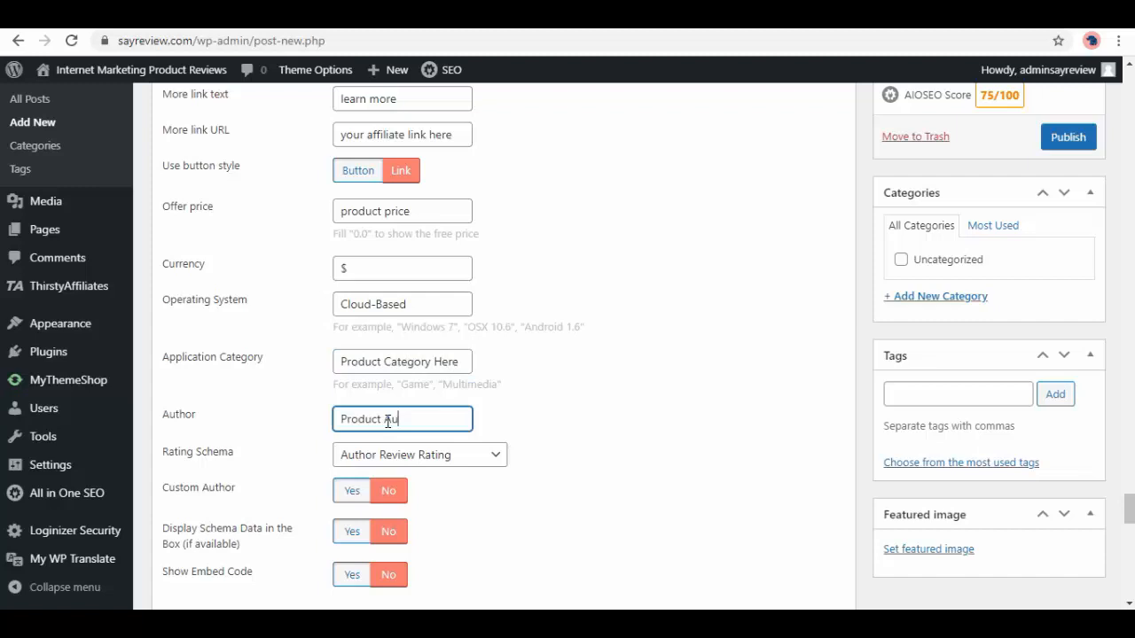
left_click(418, 454)
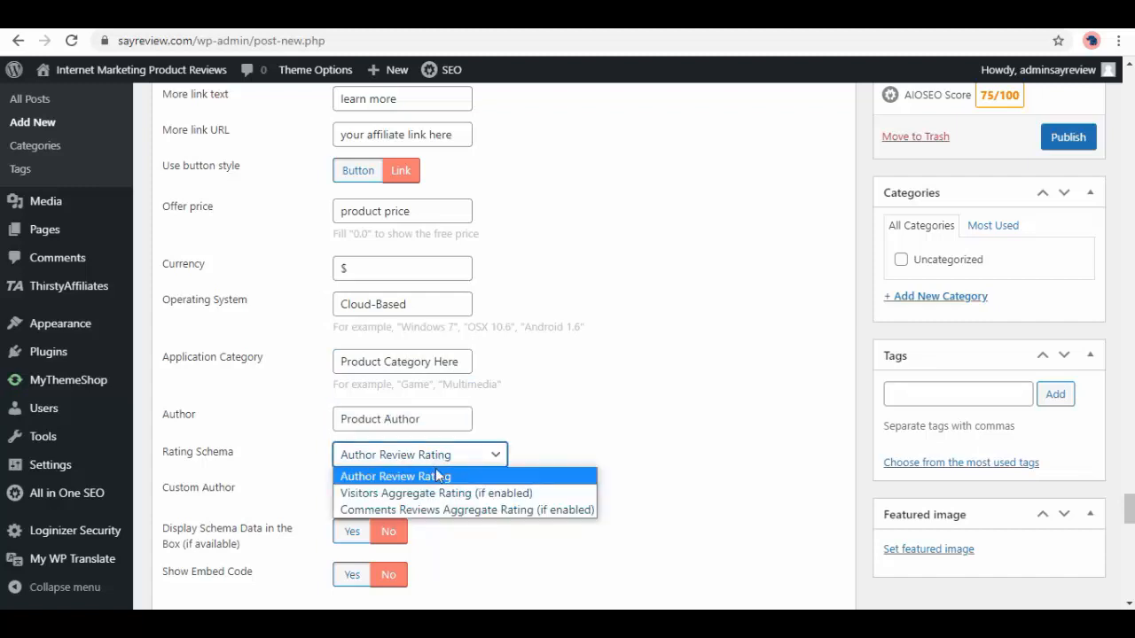
scroll("down", 3)
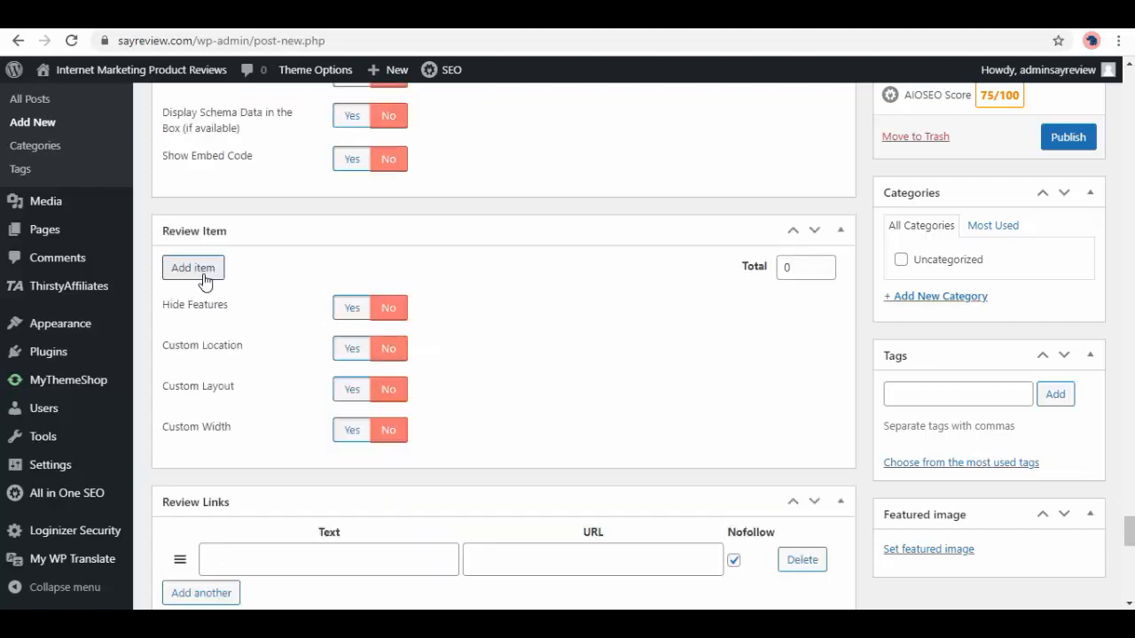
Step: Add a Features item scored 4.5 stars and a second feature rating starting 'benefi'
left_click(191, 266)
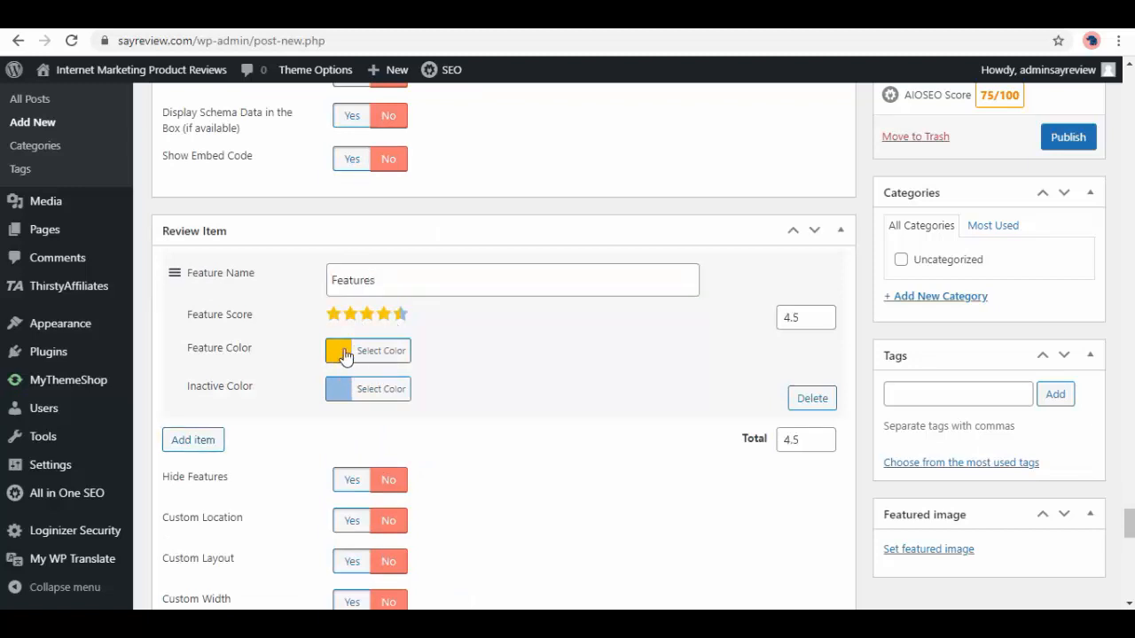
left_click(191, 440)
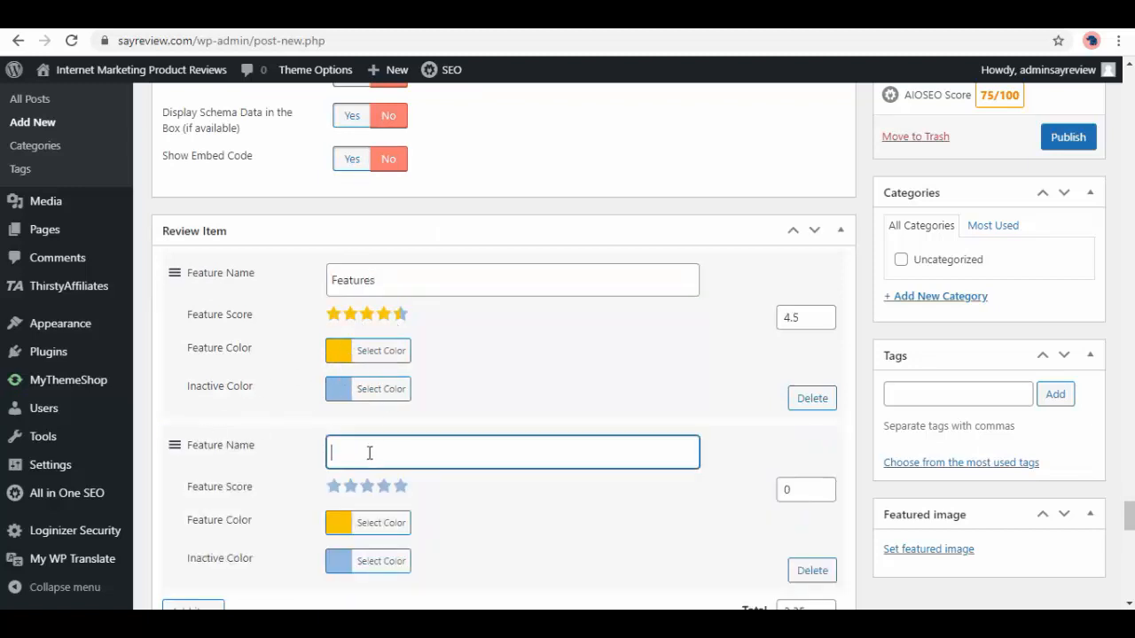
type("benefi")
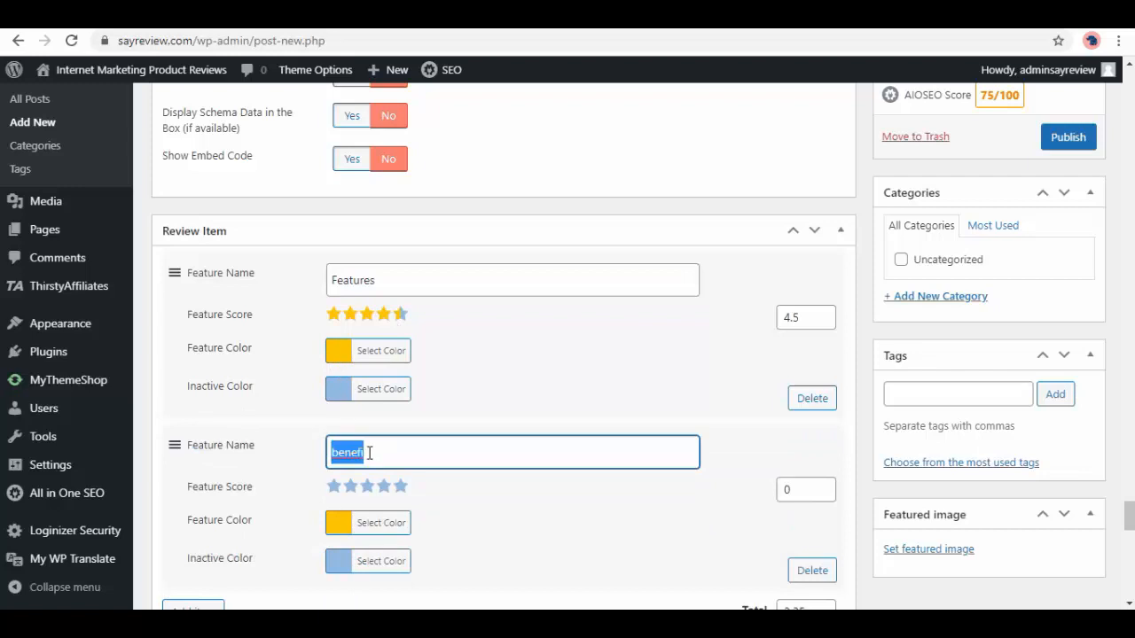
scroll("down", 3)
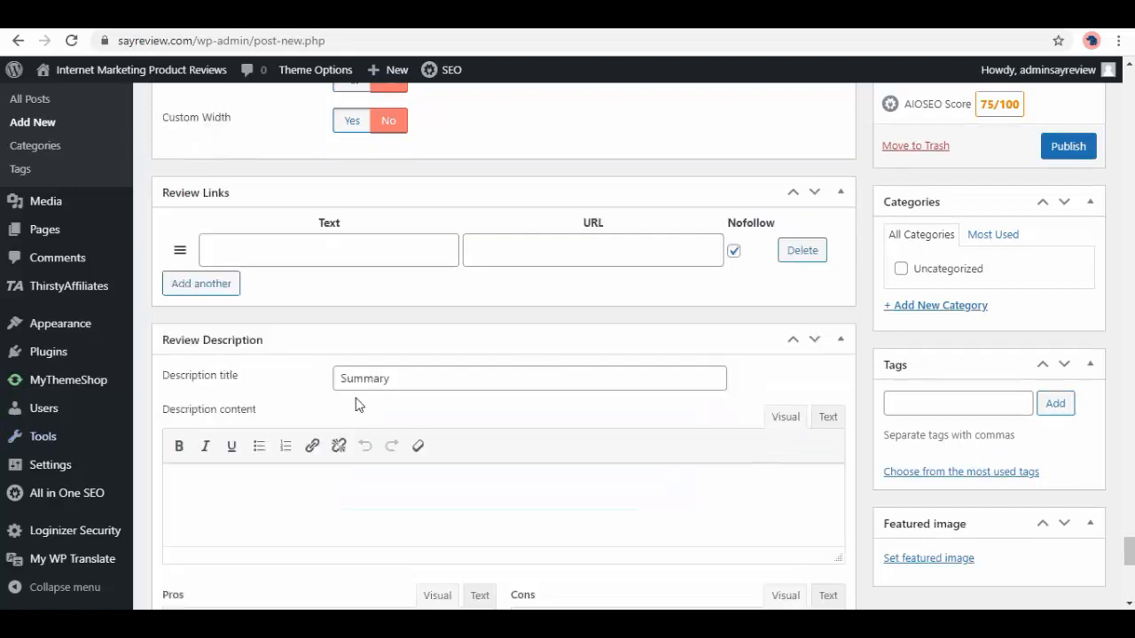
Step: Scroll through the description, Pros/Cons, User Reviews and items (Pricing 3, Support 5, total 4.25)
scroll("down", 3)
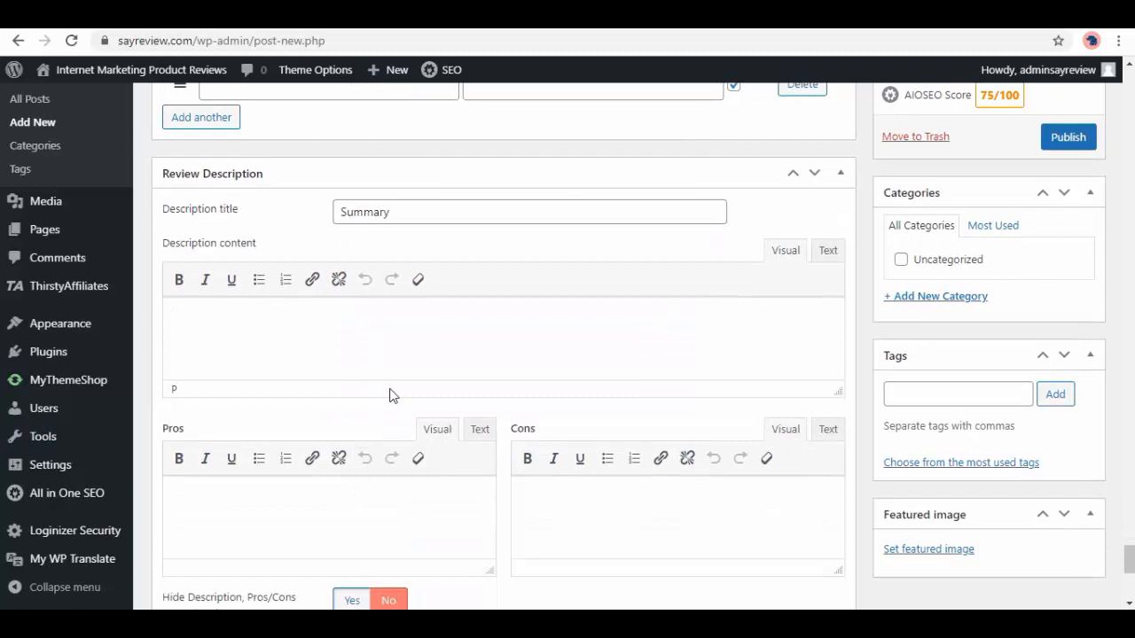
scroll("down", 3)
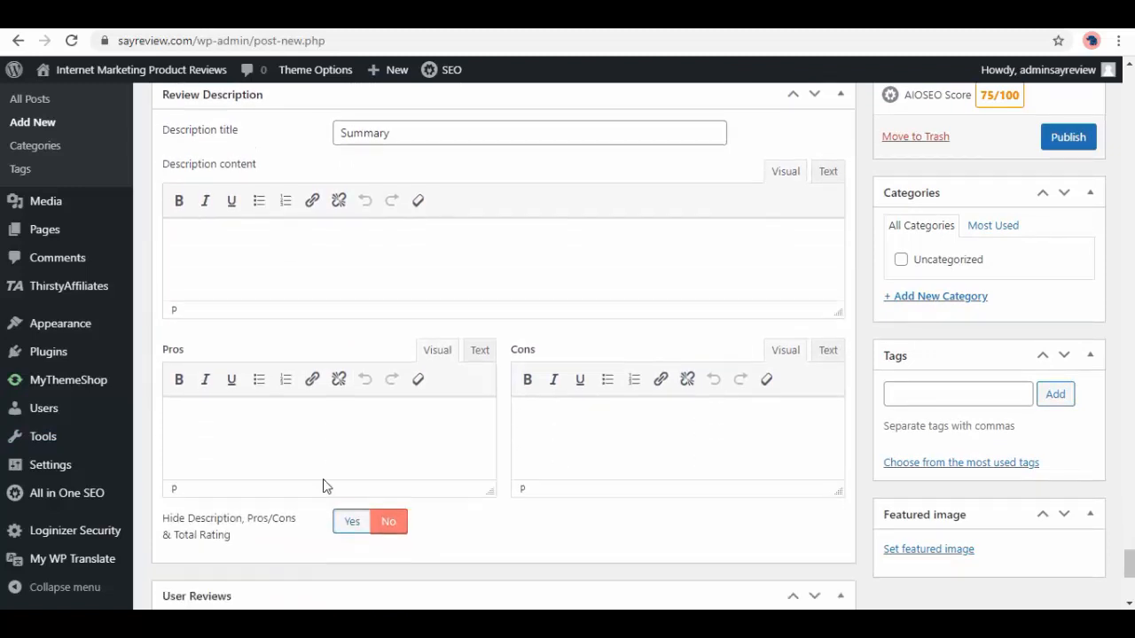
scroll("down", 3)
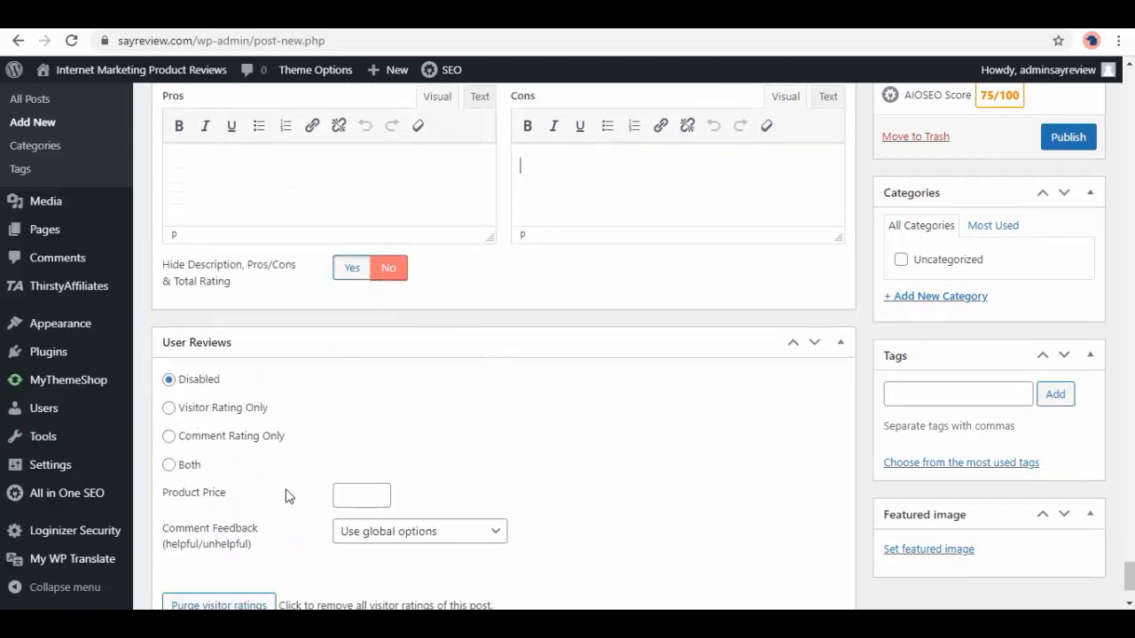
scroll("down", 3)
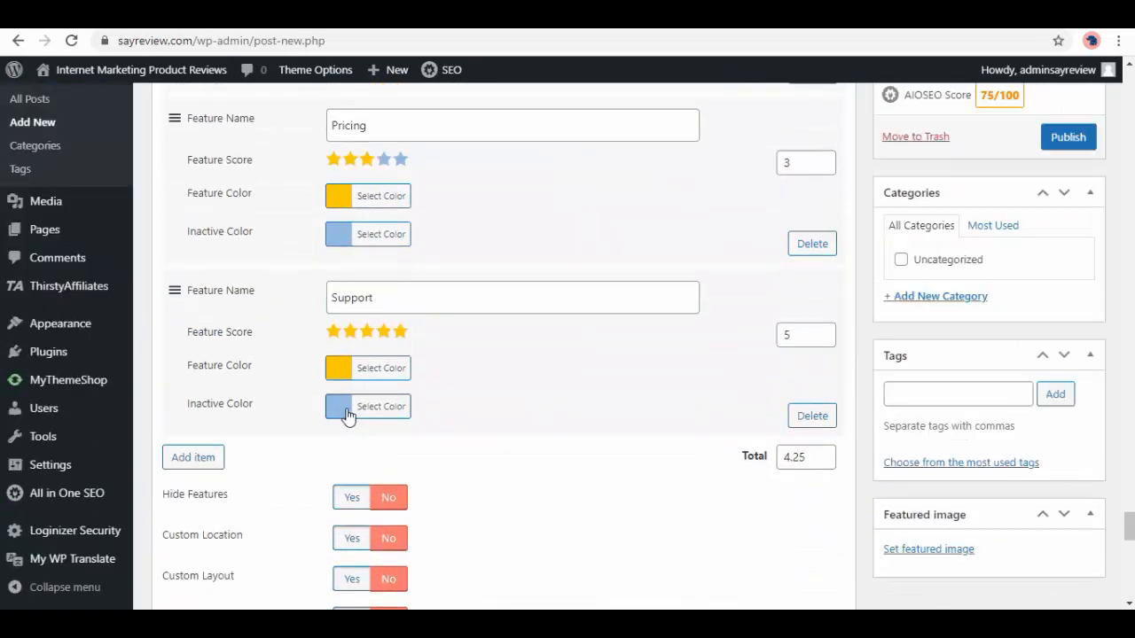